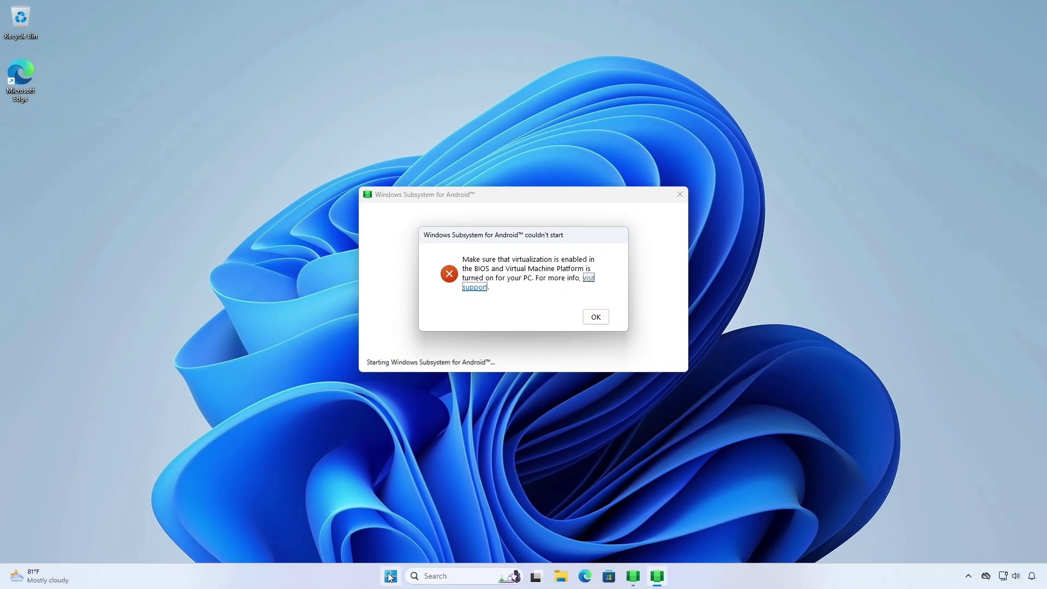
Check the system info for the Windows 11 Pro edition and 23H2 version
right_click(390, 575)
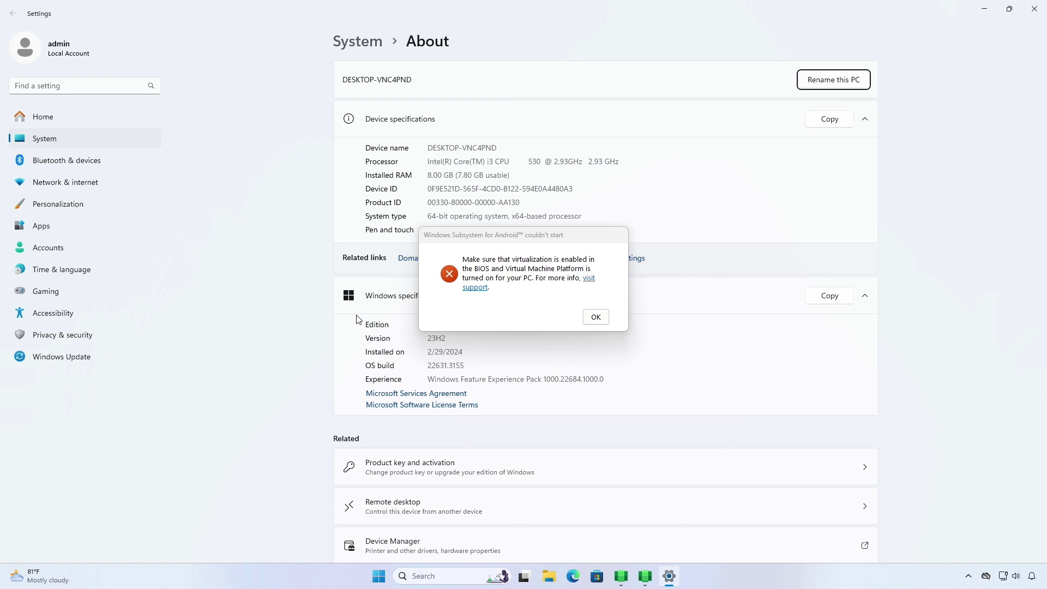
scroll("down", 3)
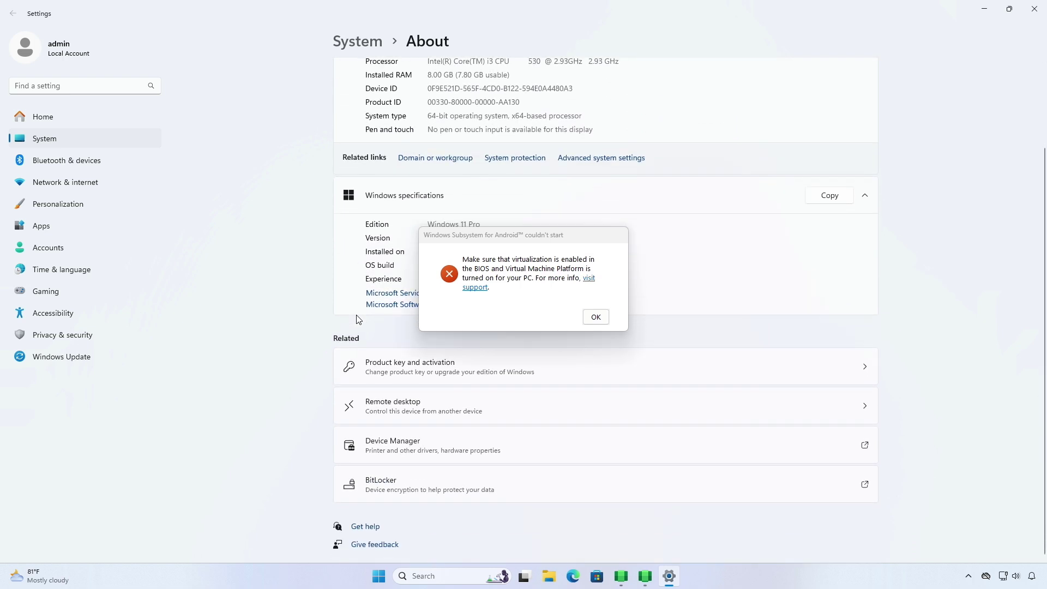
scroll("up", 3)
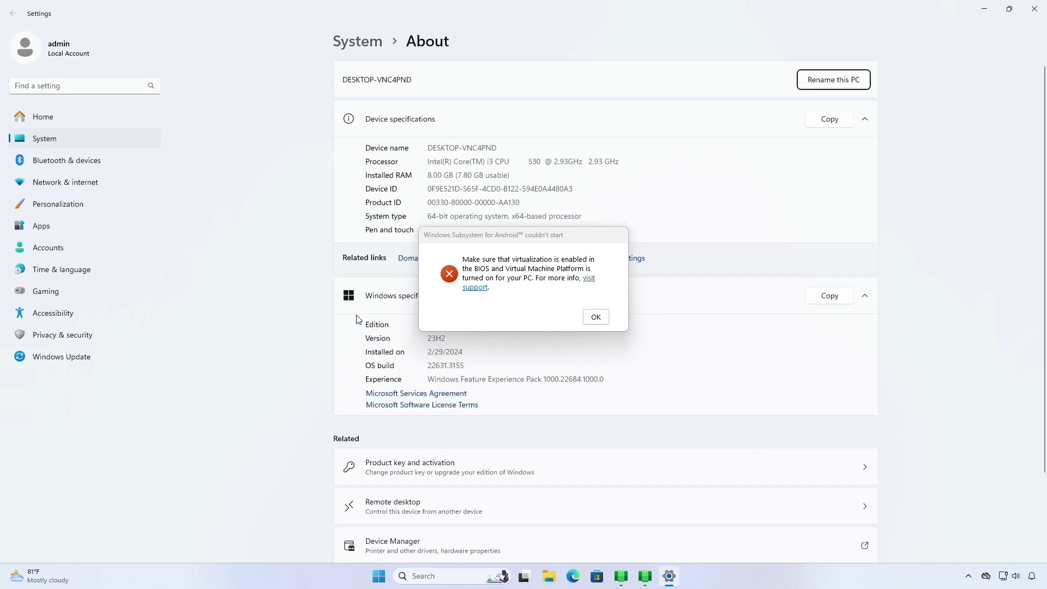
scroll("down", 3)
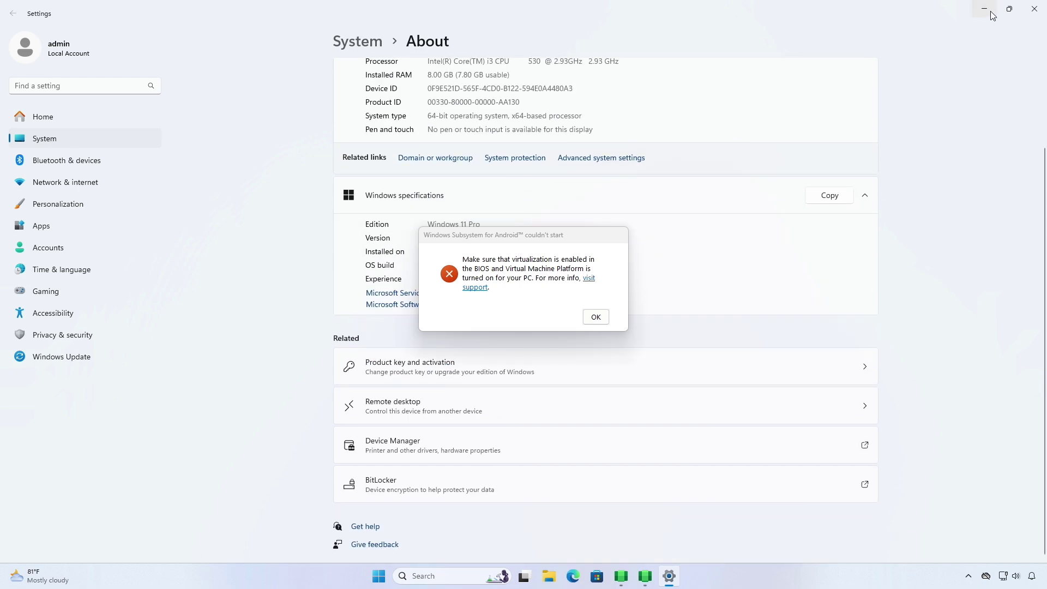
left_click(1009, 8)
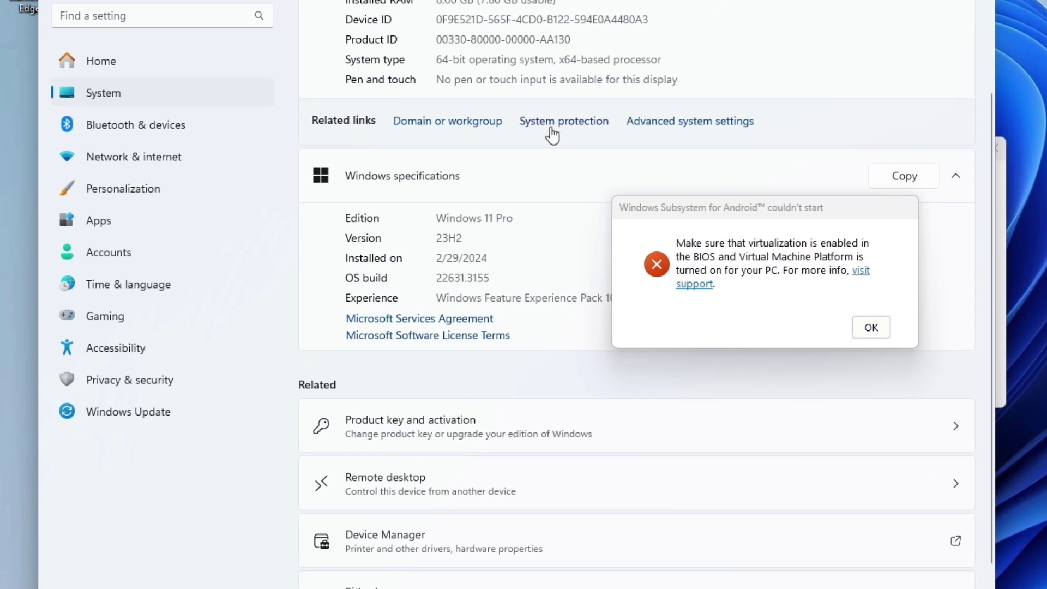
scroll("up", 3)
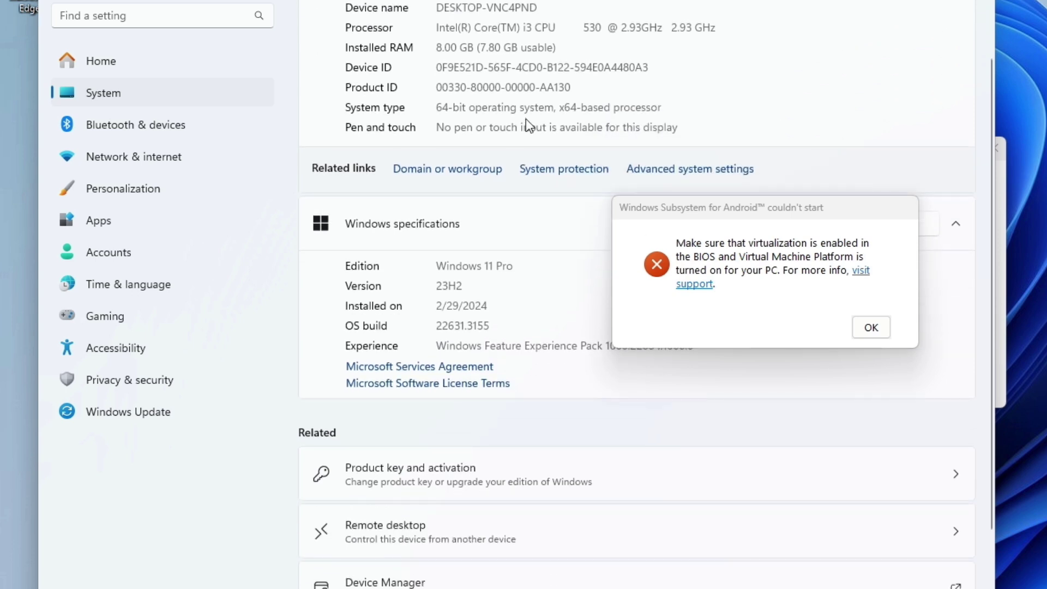
mouse_move(438, 264)
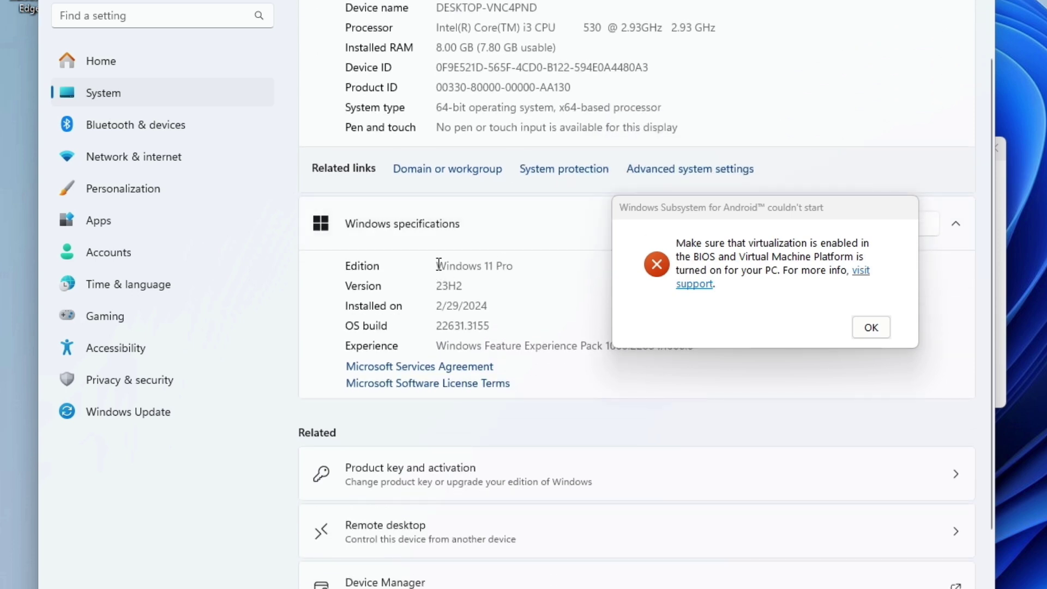
double_click(474, 264)
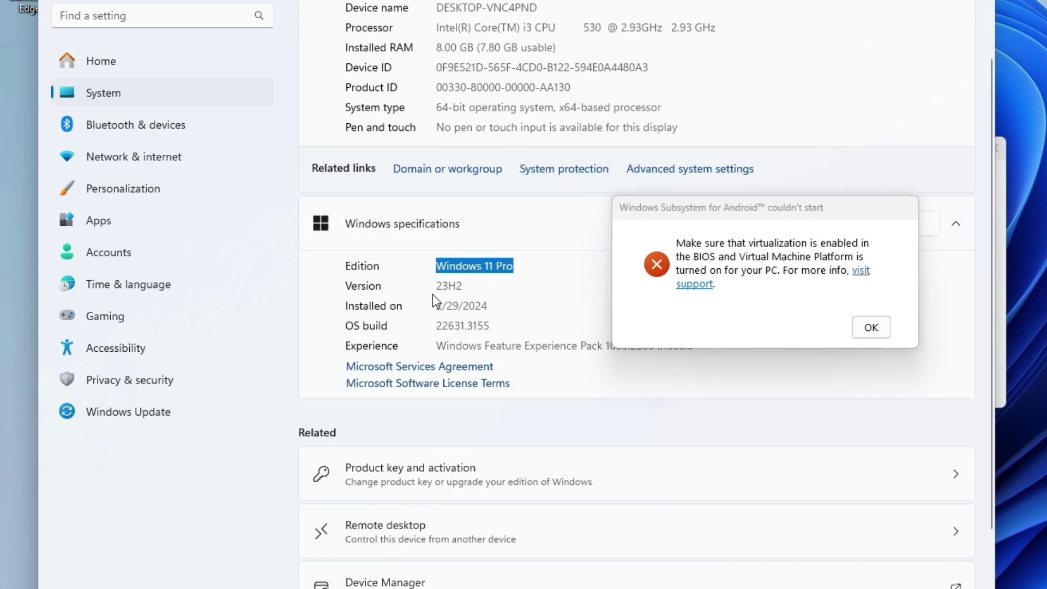
double_click(449, 285)
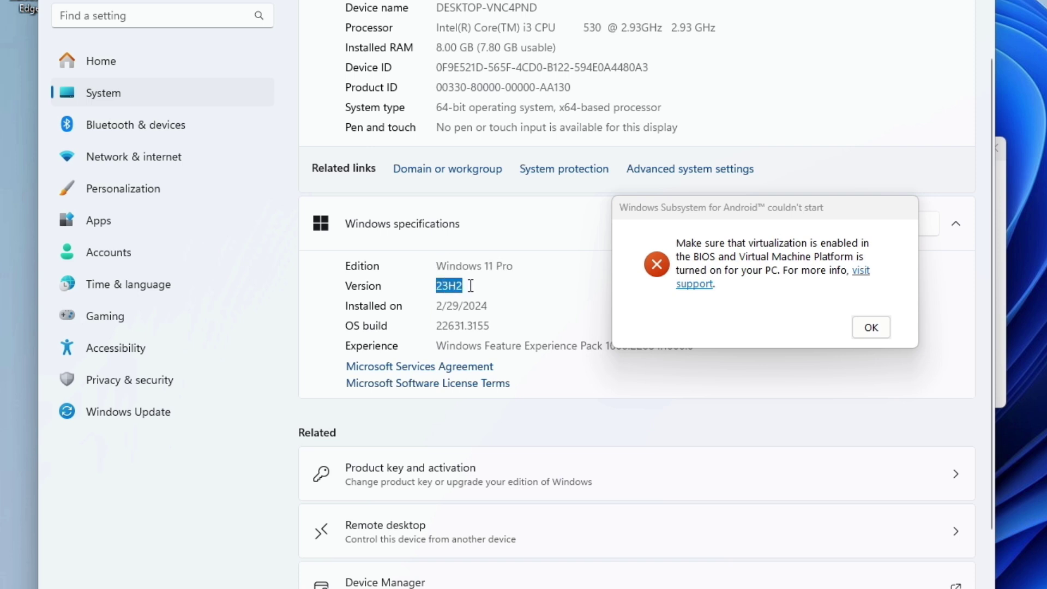
left_click(474, 285)
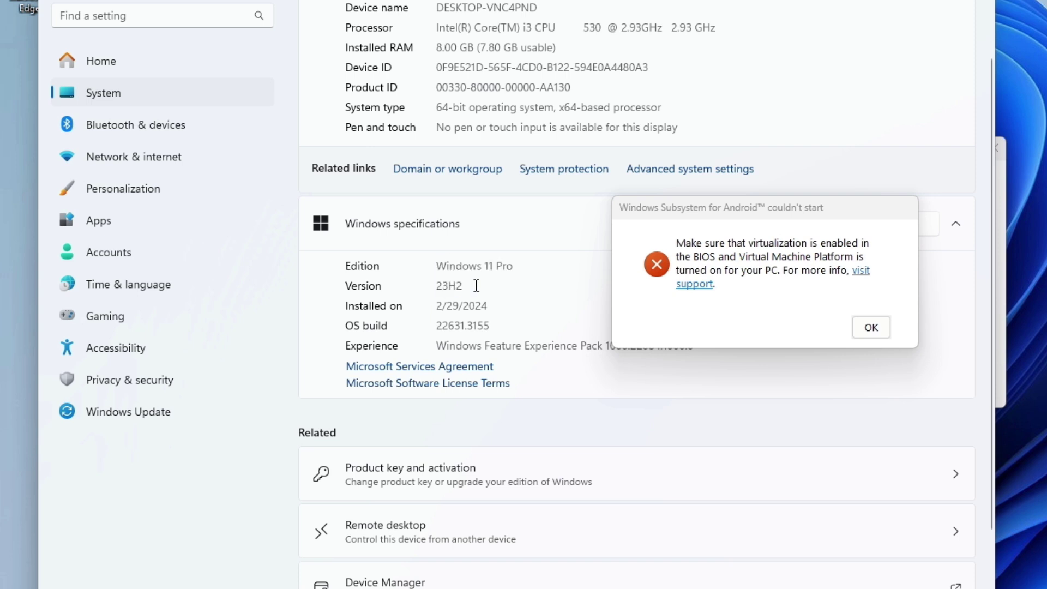
scroll("up", 3)
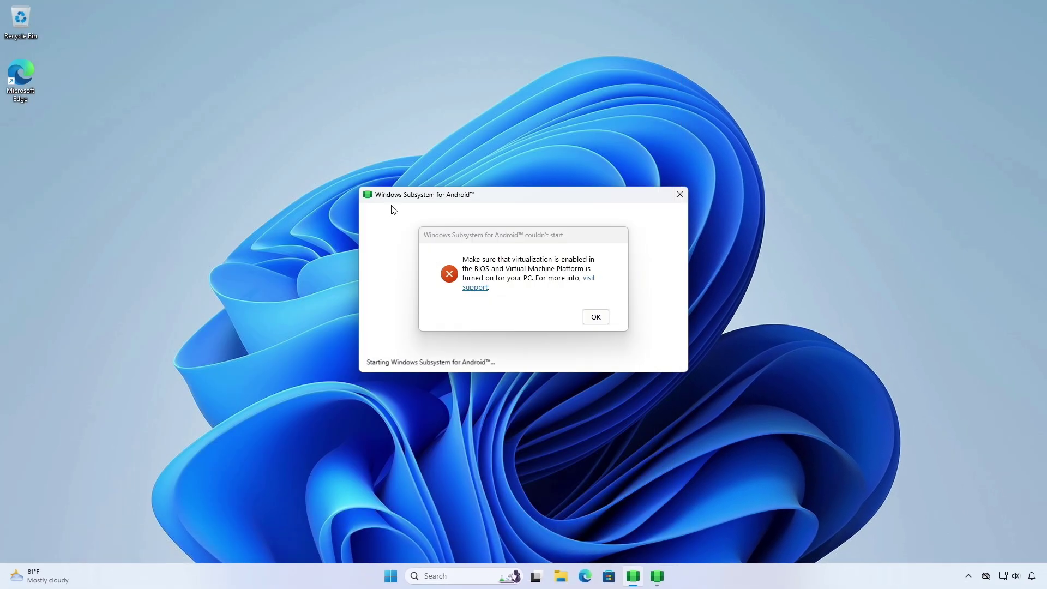
Confirm virtualization status in Task Manager, then open Turn Windows features on or off
right_click(390, 575)
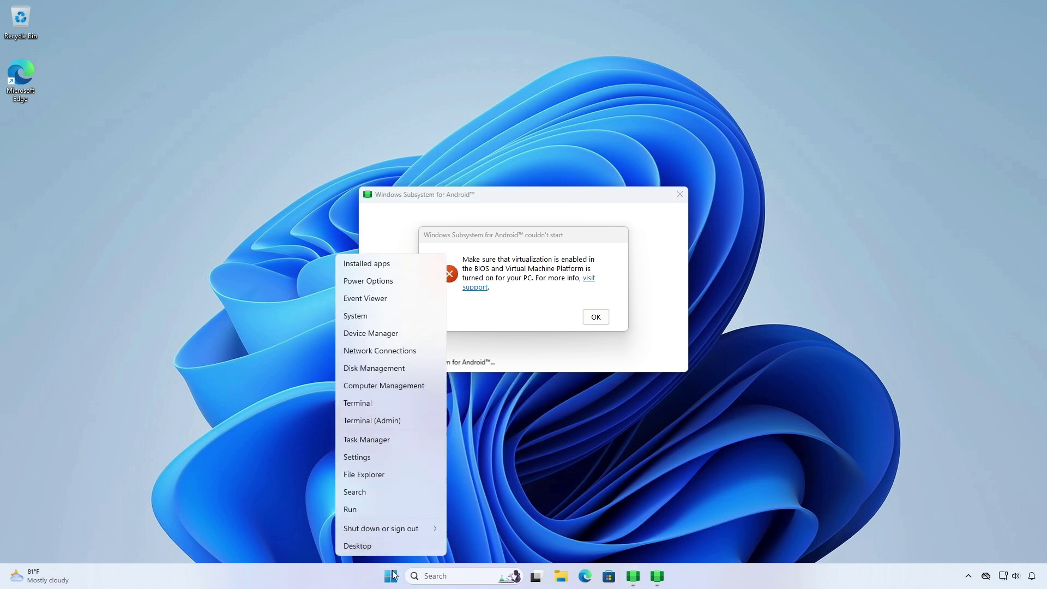
mouse_move(372, 442)
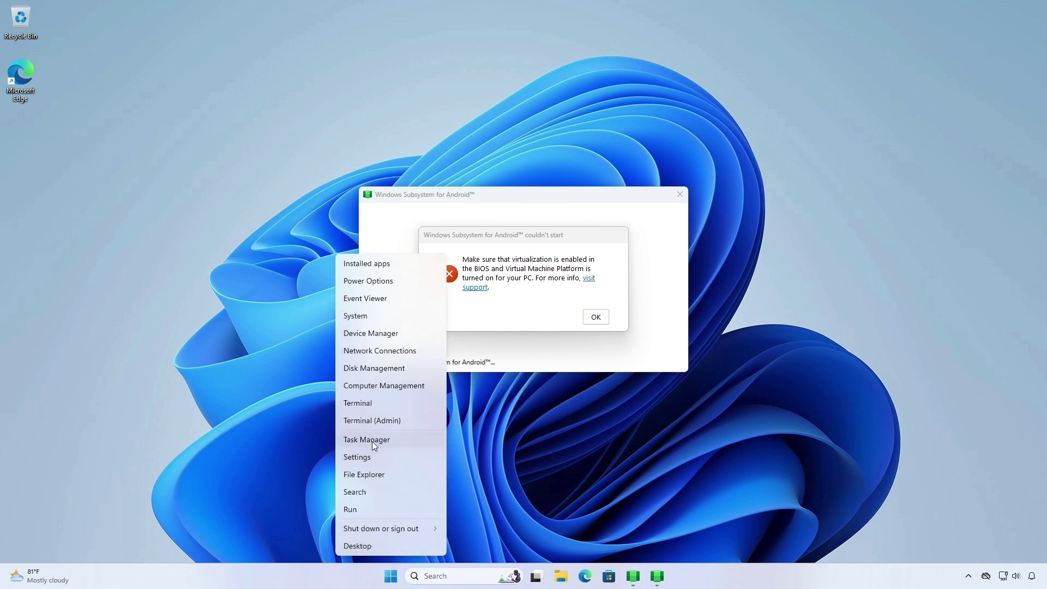
left_click(366, 439)
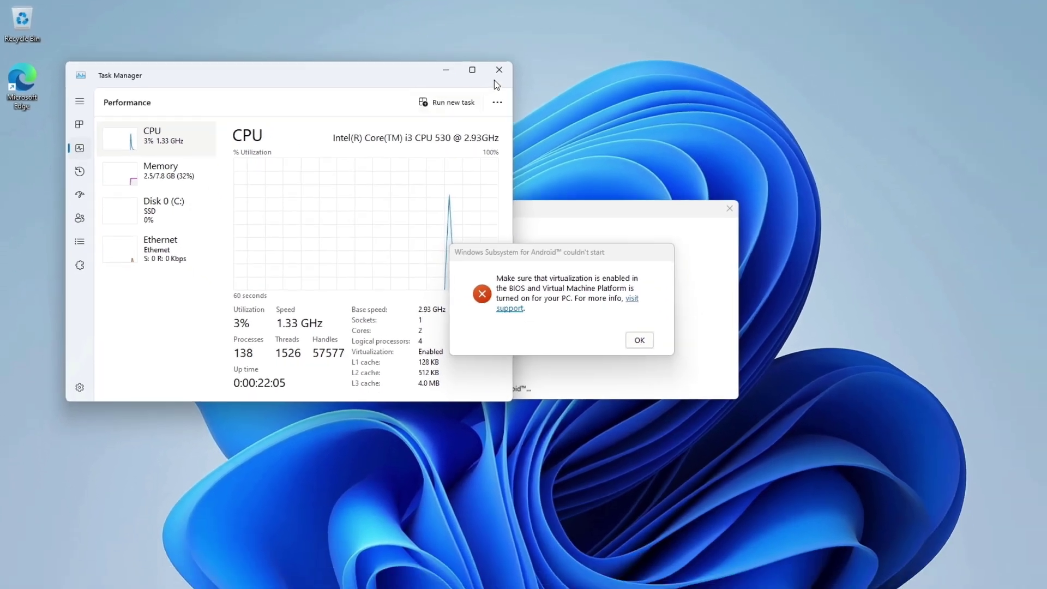
mouse_move(466, 65)
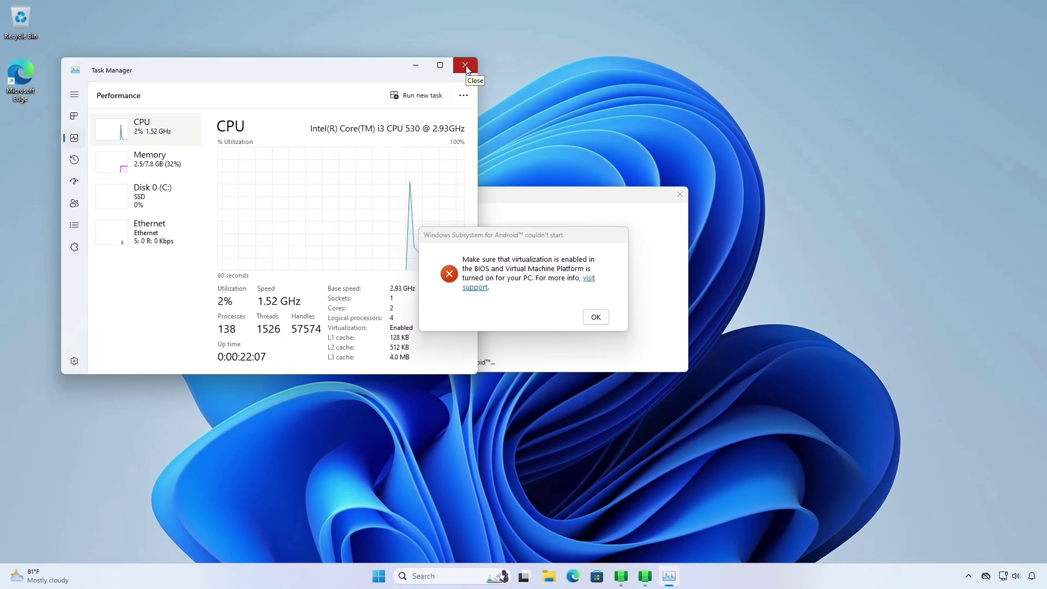
left_click(464, 65)
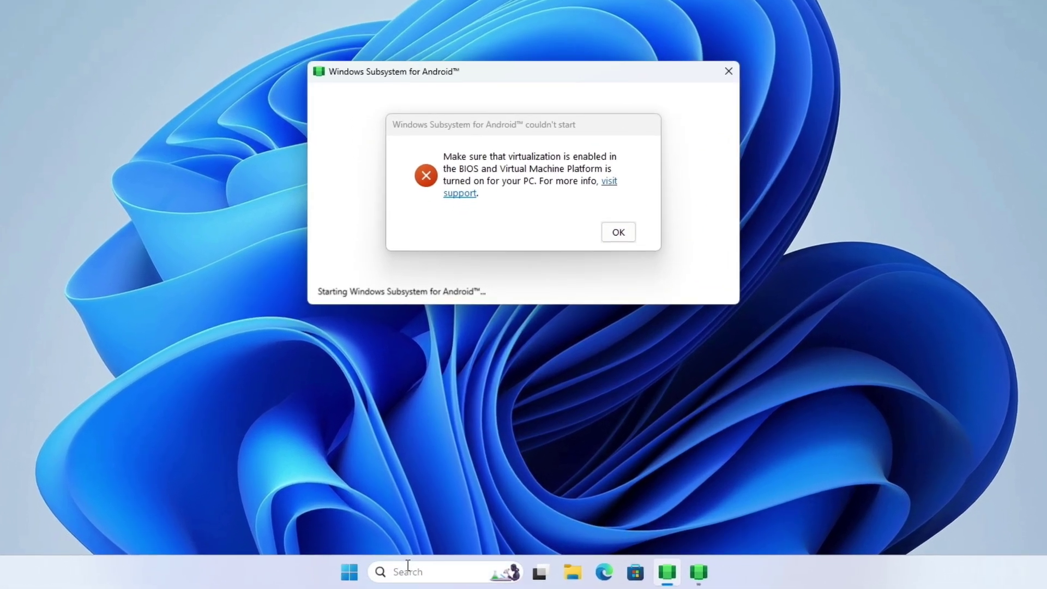
left_click(407, 571)
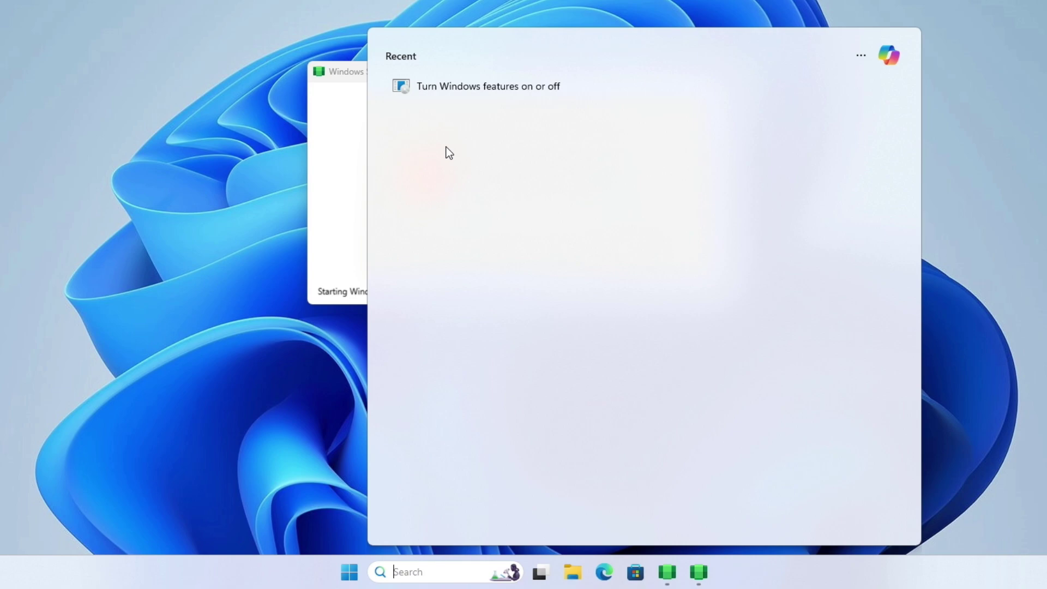
left_click(488, 85)
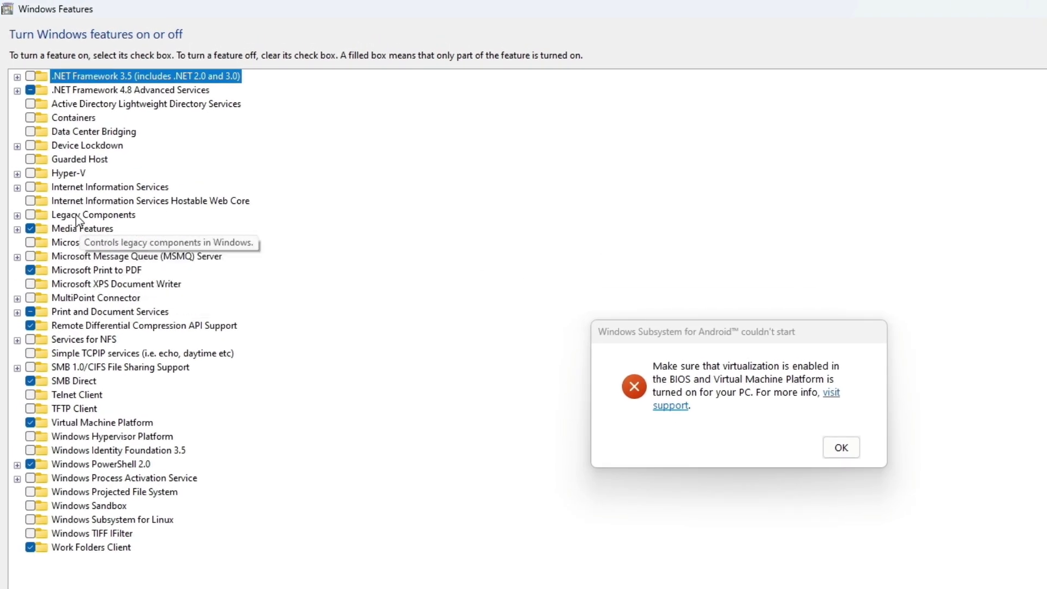
mouse_move(102, 422)
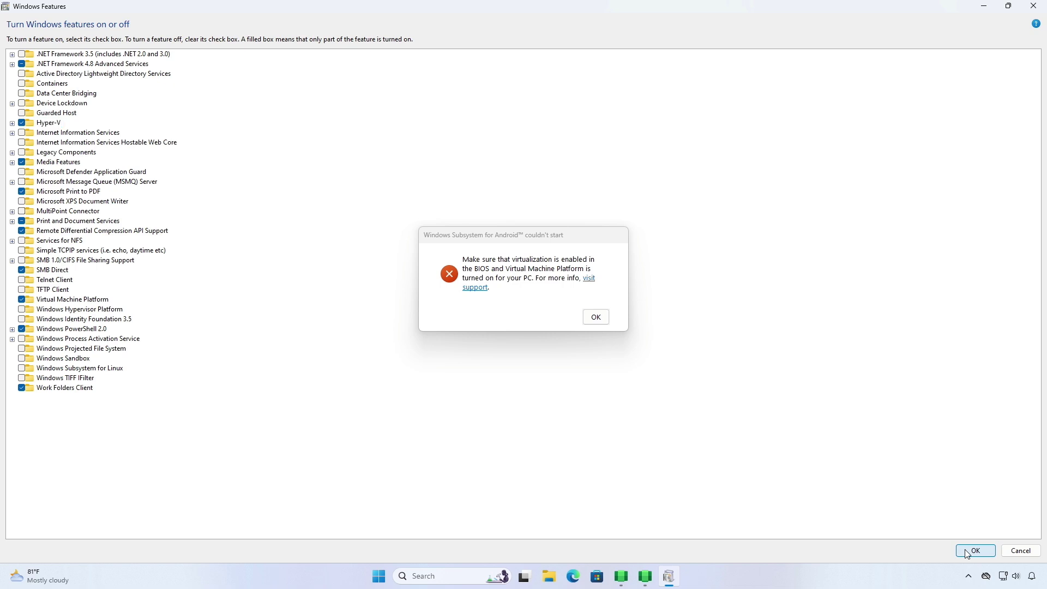
Confirm the Hyper-V feature change, close the subsystem couldn't-start error, and restart now
left_click(974, 550)
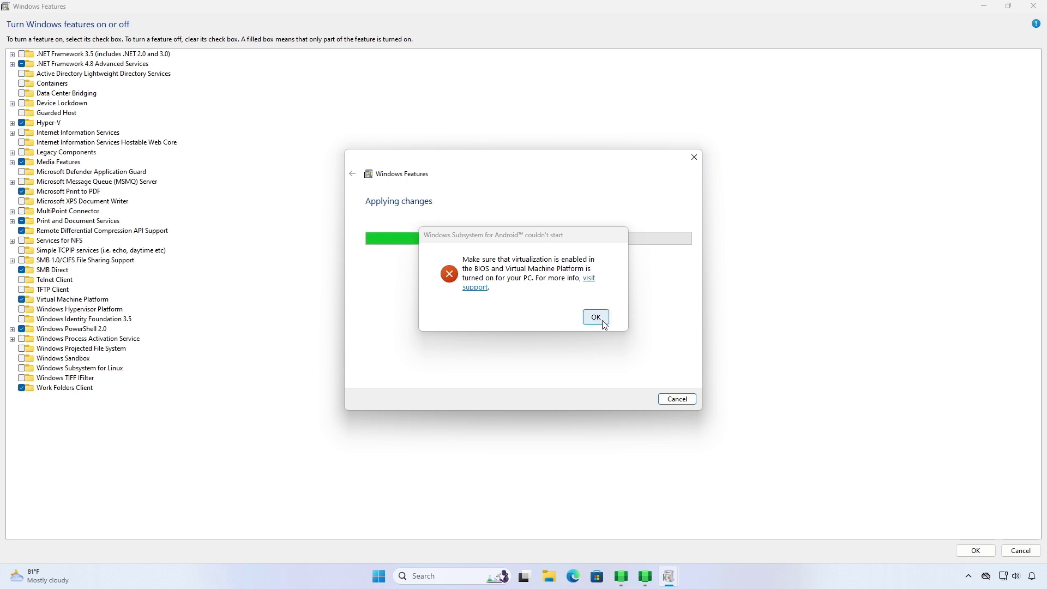
left_click(594, 316)
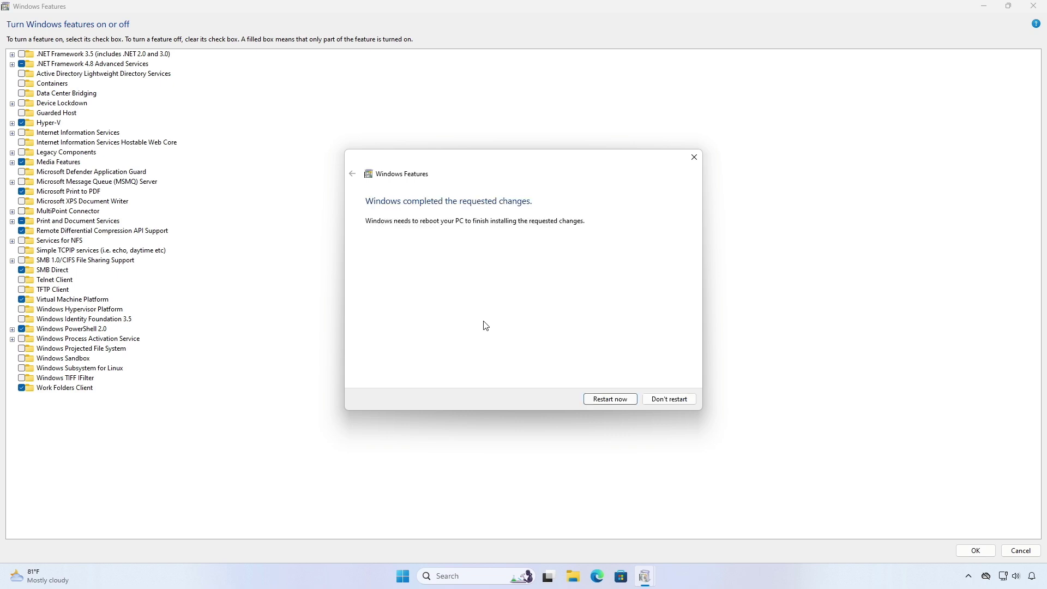
mouse_move(960, 564)
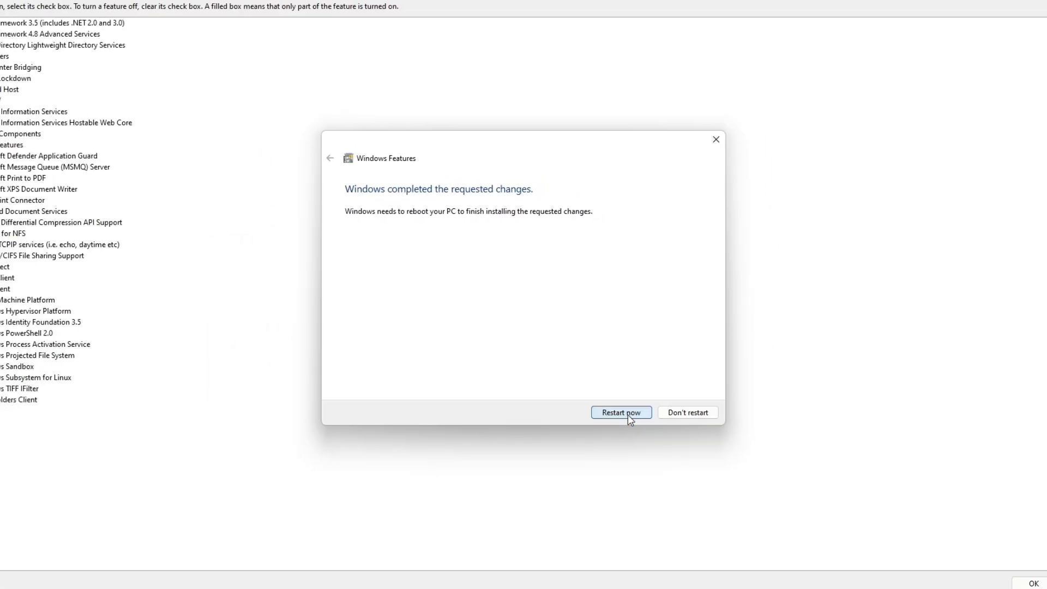
left_click(619, 412)
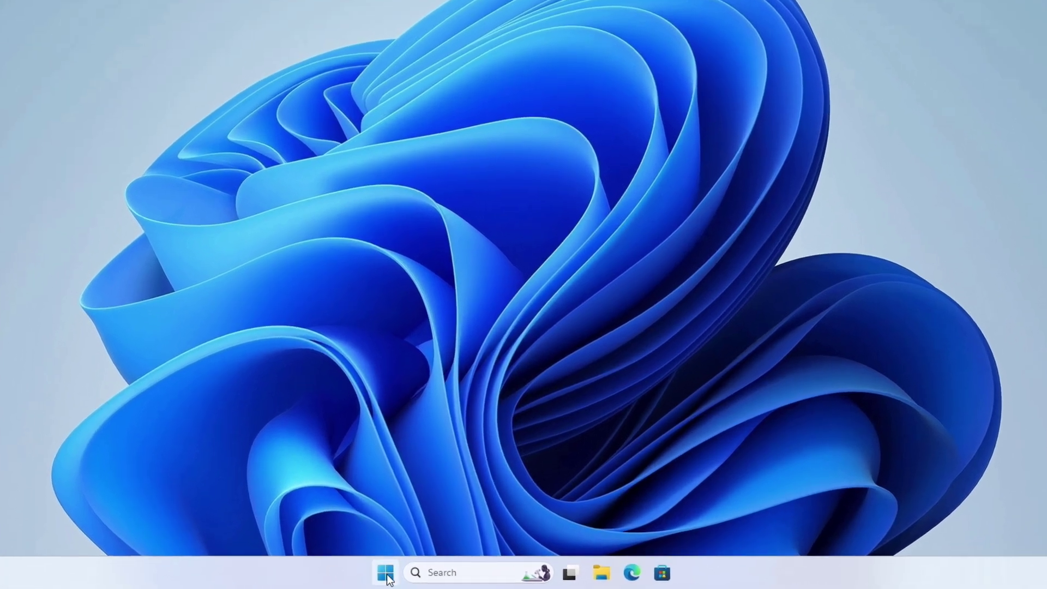
Launch Windows Subsystem for Android from Start's Recommended list and open its Files app
left_click(384, 572)
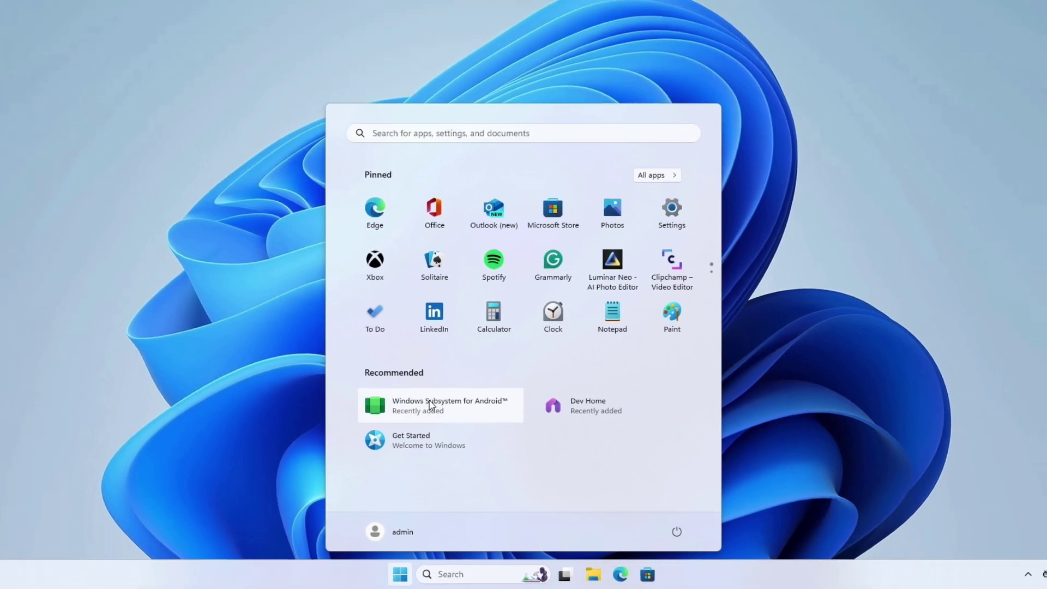
left_click(449, 405)
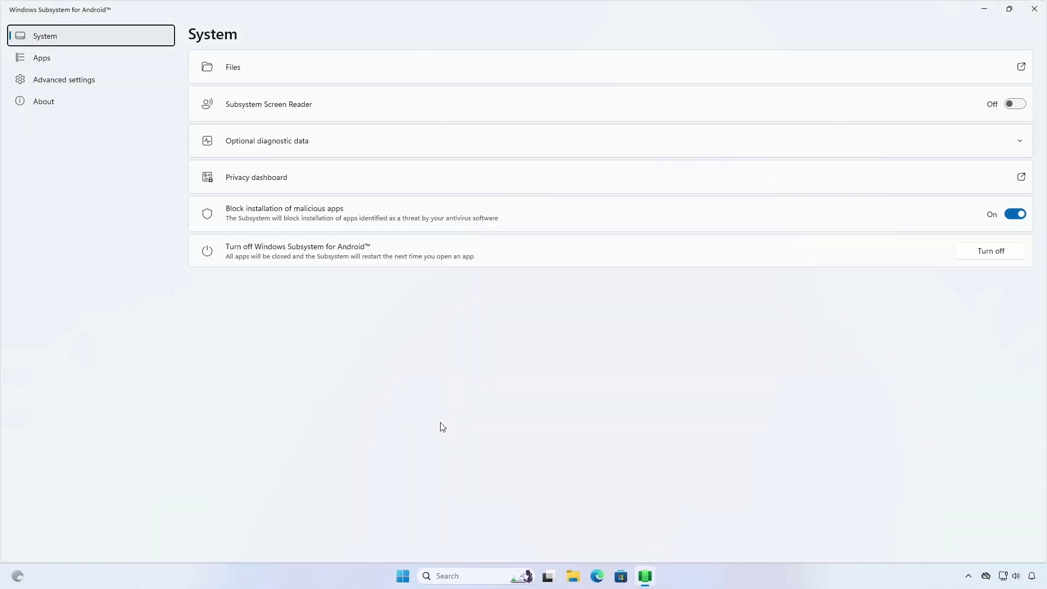
mouse_move(991, 69)
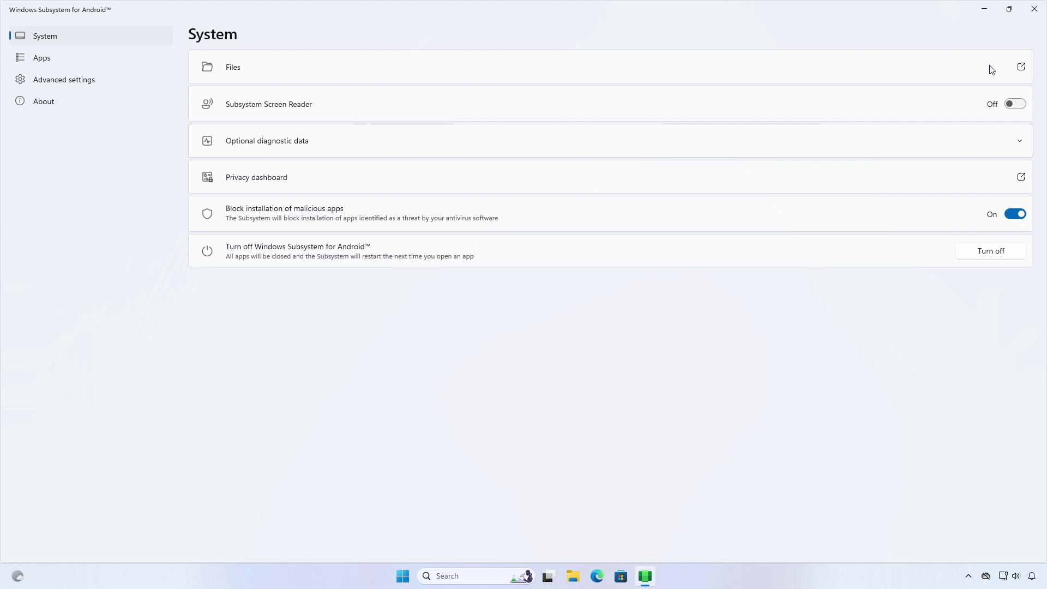
mouse_move(512, 322)
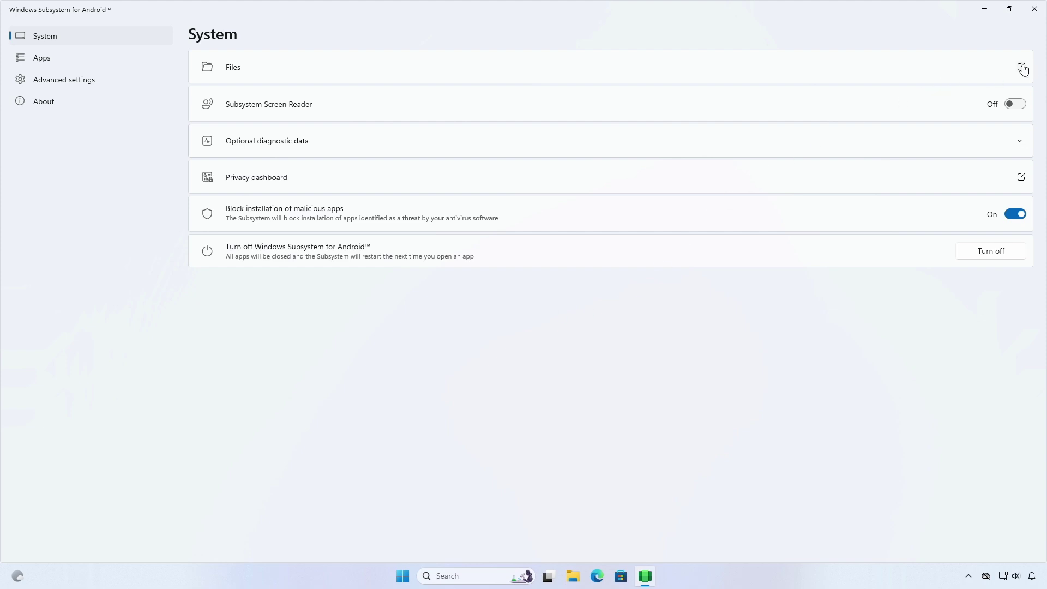
left_click(1020, 67)
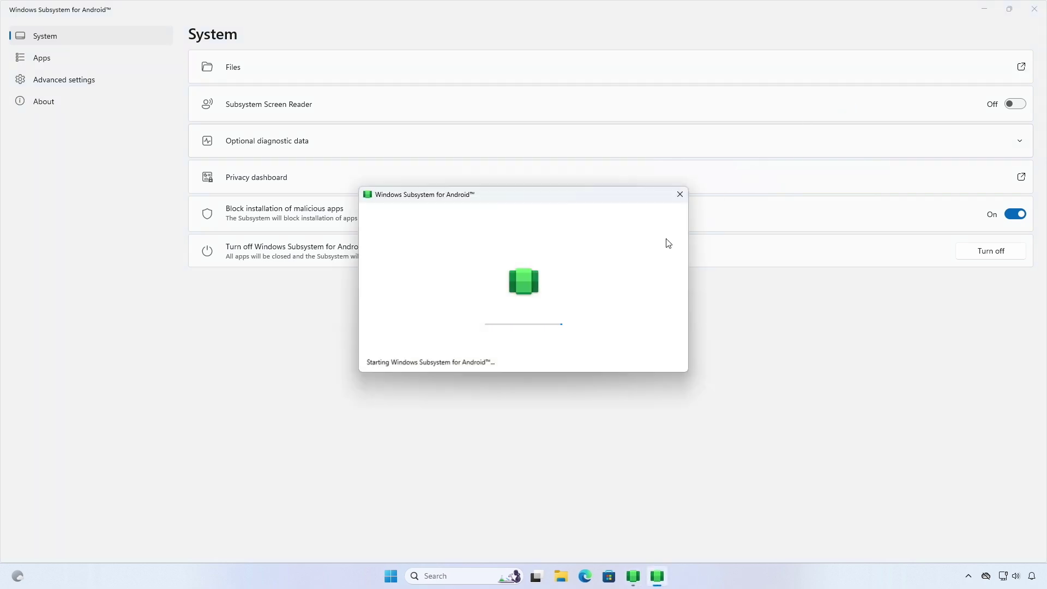
mouse_move(258, 402)
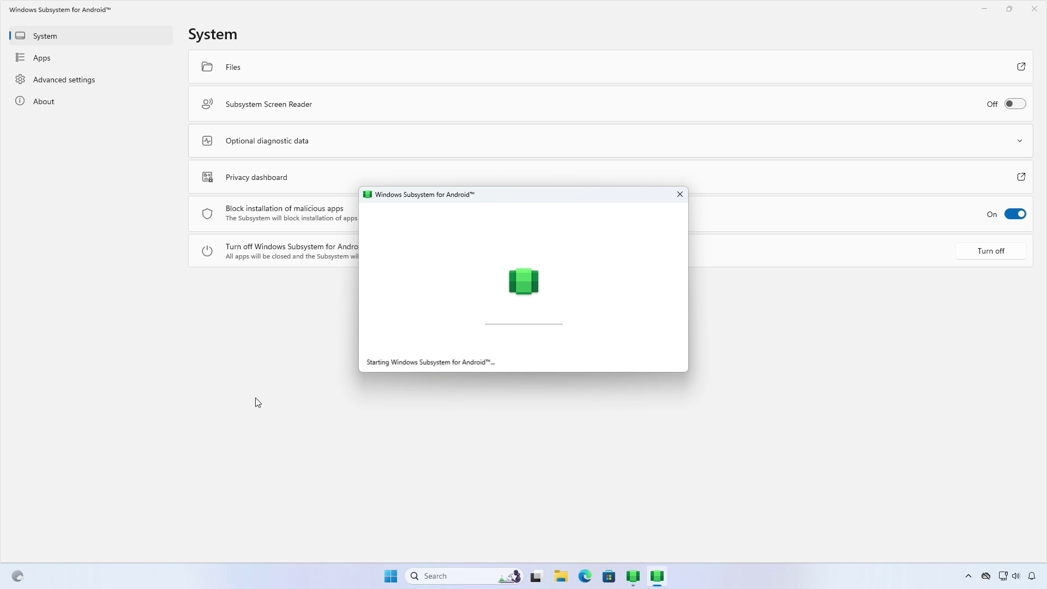
mouse_move(979, 63)
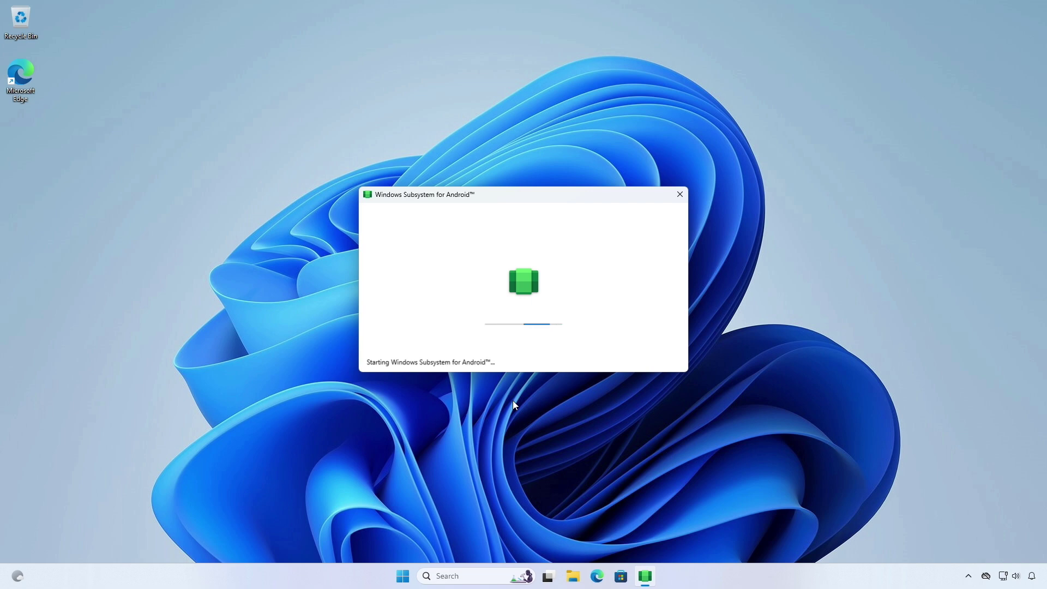
Browse the Android storage folders in Files and open the More options menu
left_click(678, 194)
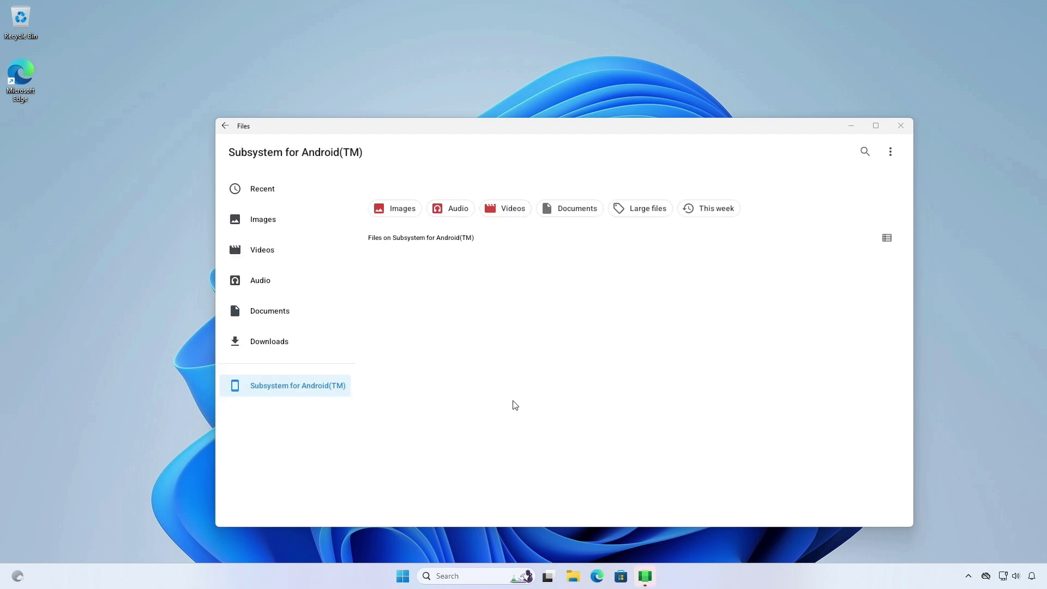
left_click(298, 385)
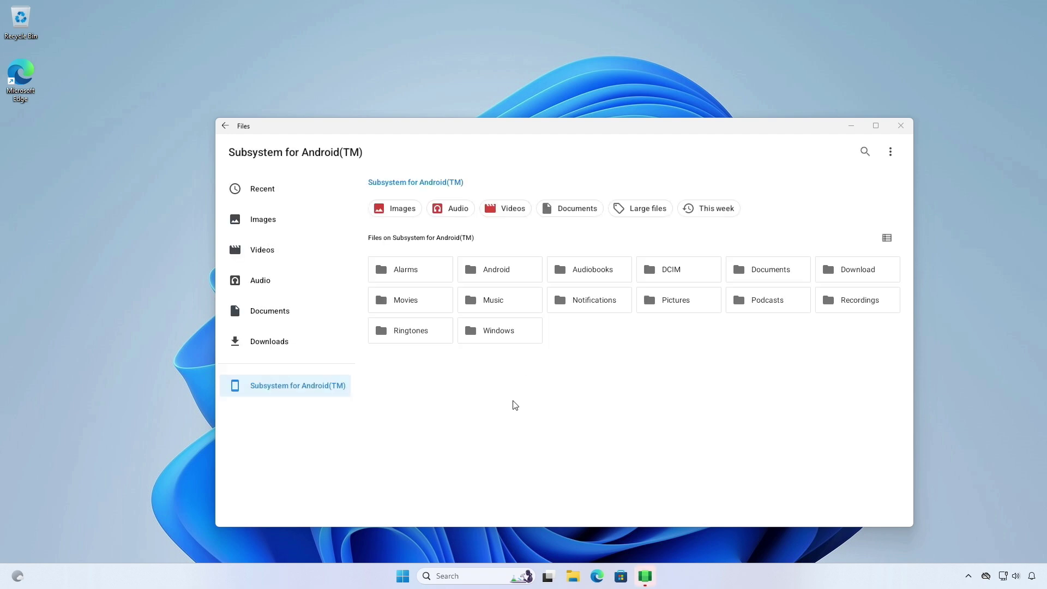
mouse_move(299, 386)
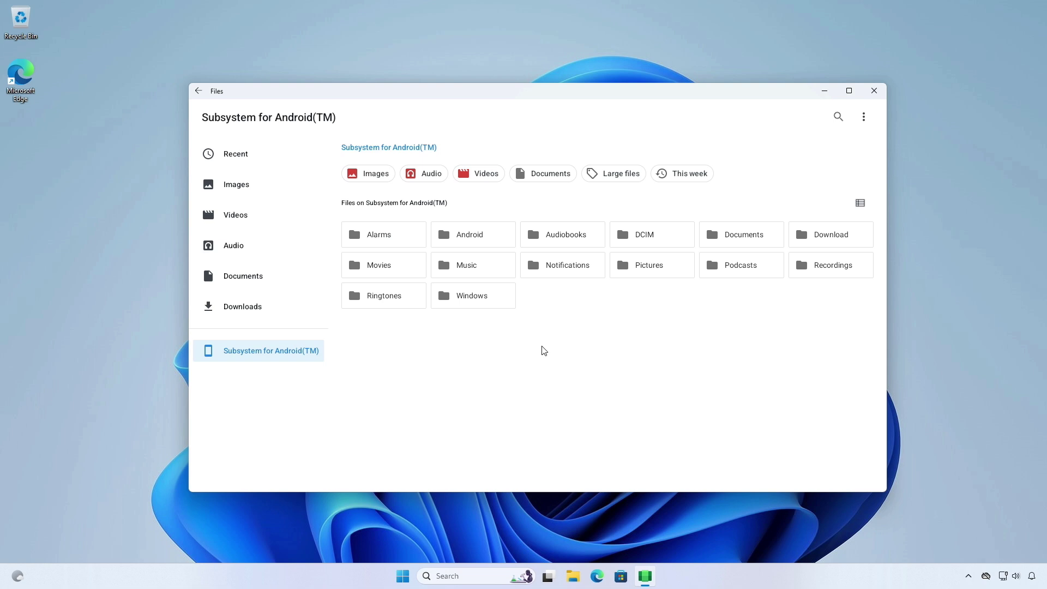
left_click(862, 116)
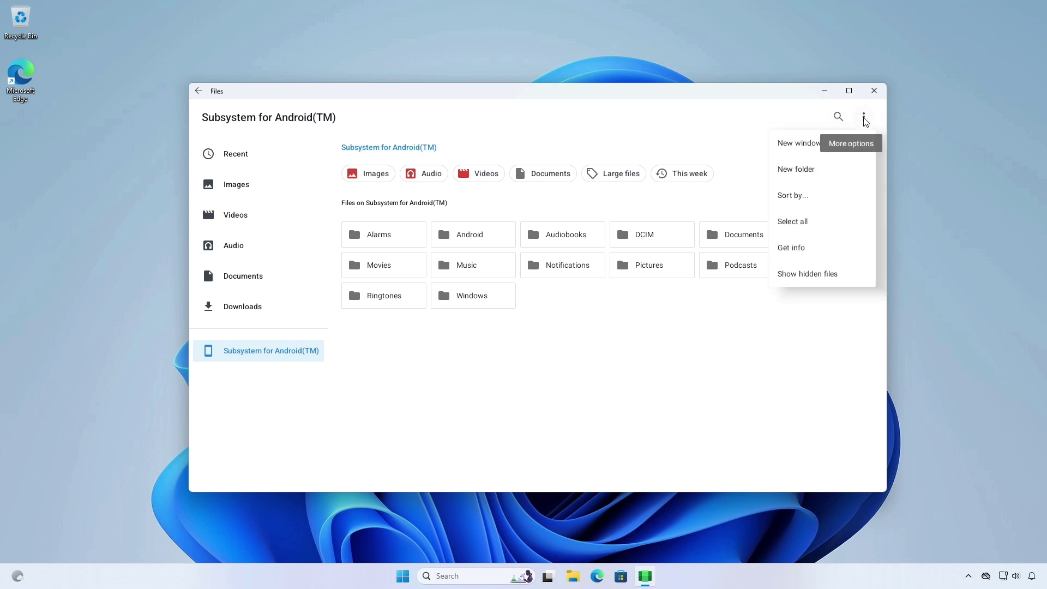
mouse_move(667, 345)
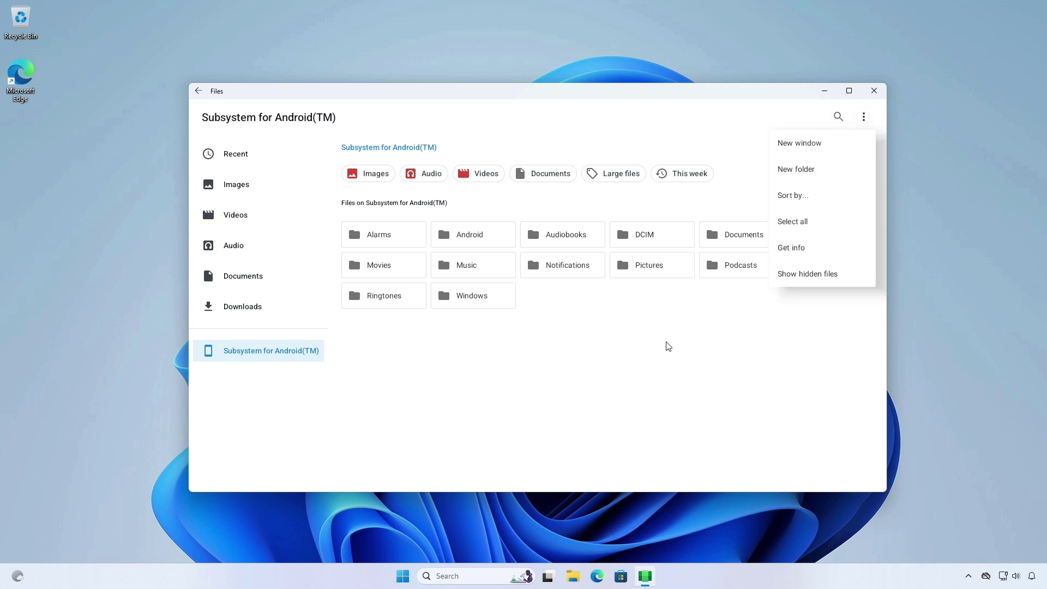